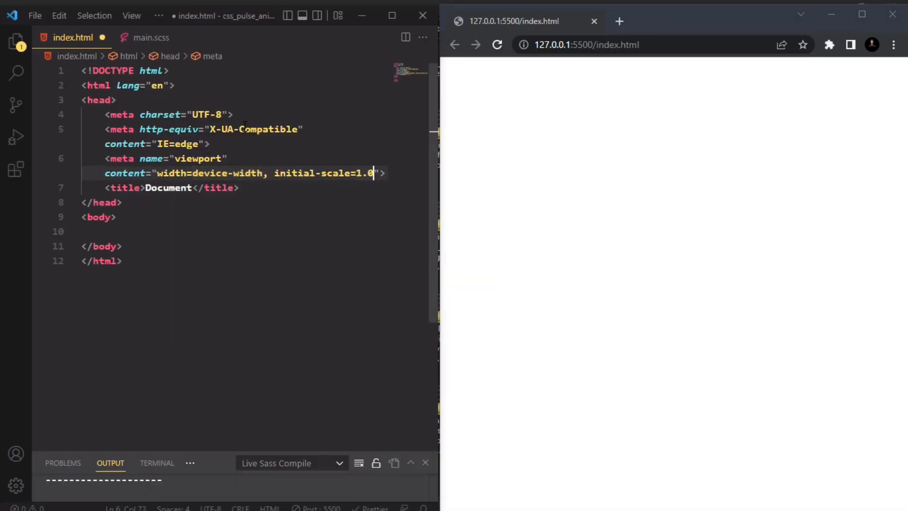
Link the ./main.css stylesheet in the index.html head
{"action": "type", "text": "link\\"}
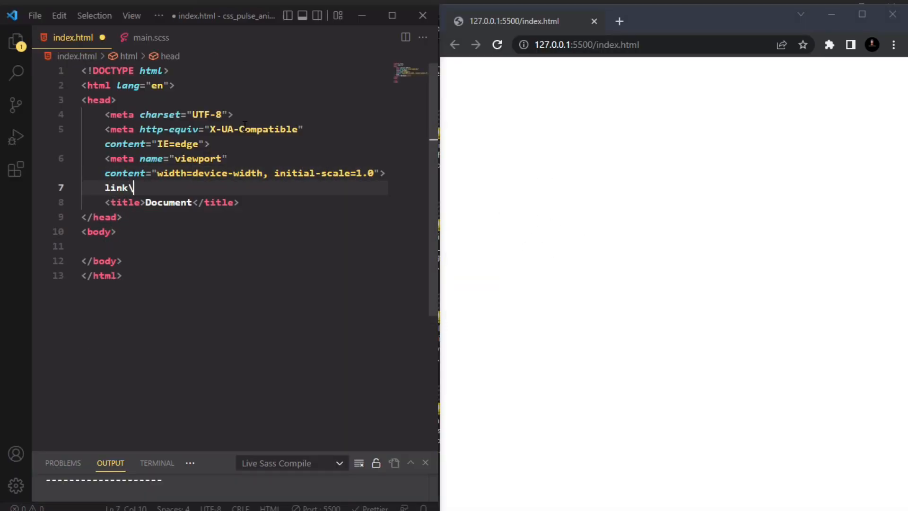
{"action": "type", "text": "rel=\"stylesheet\" href=\"./.css\""}
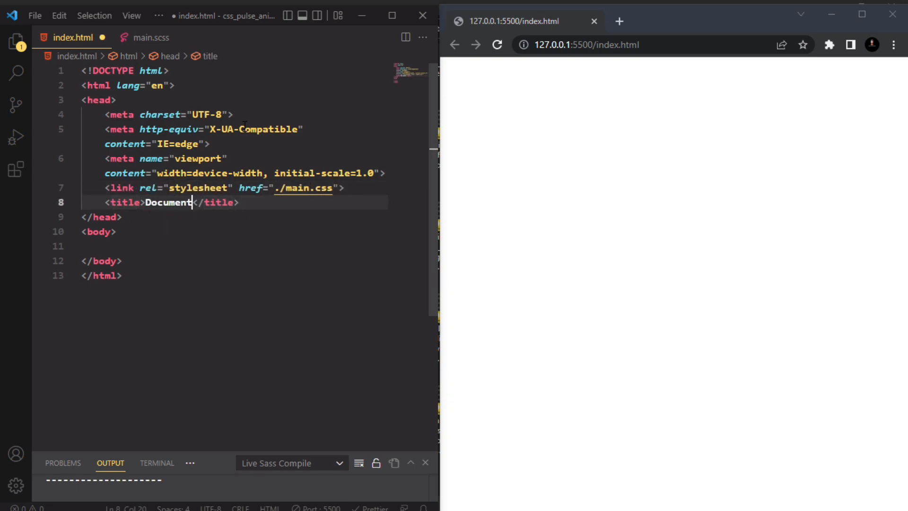
{"action": "type", "text": "css pulse animati"}
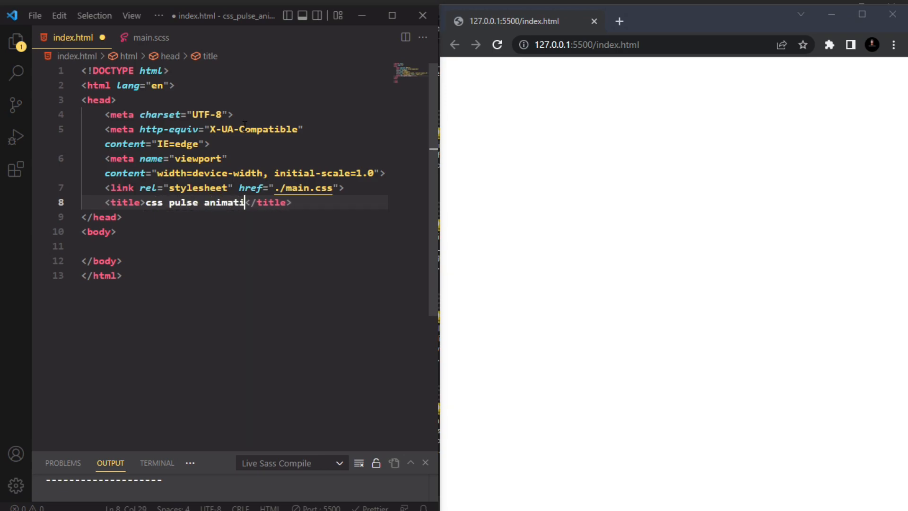
Add a div.container holding the ./call.png image with alt 'call'
{"action": "type", "text": ".c"}
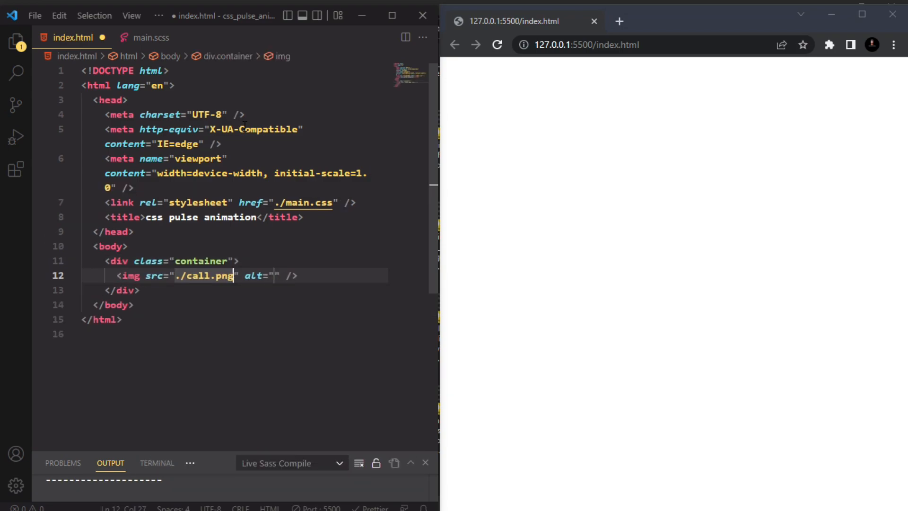
{"action": "type", "text": "call"}
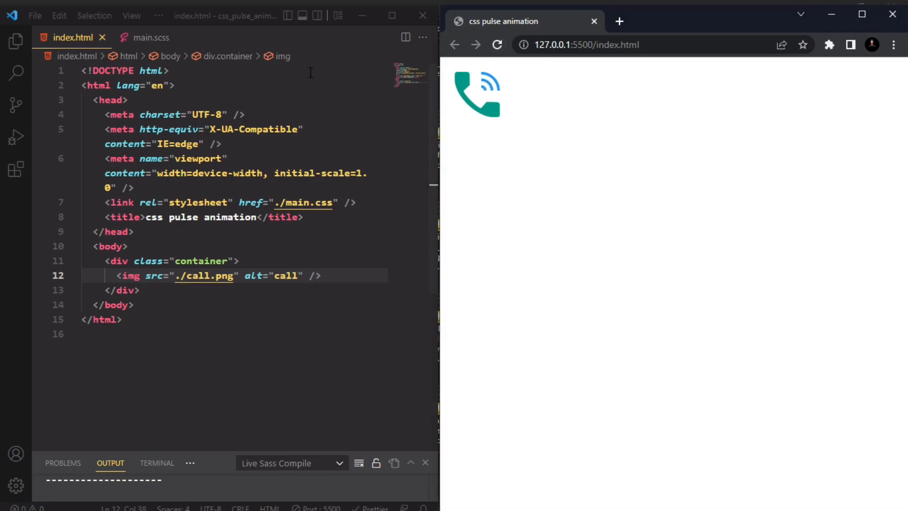
In main.scss, reset margin and box-sizing on * and set html font-size to 62.5%
{"action": "left_click", "coordinate": [149, 38]}
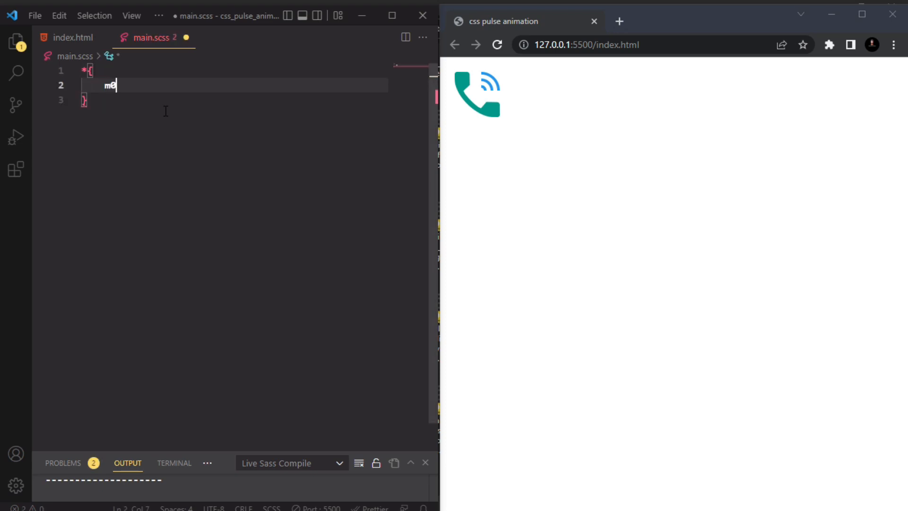
{"action": "type", "text": "margin: 0;"}
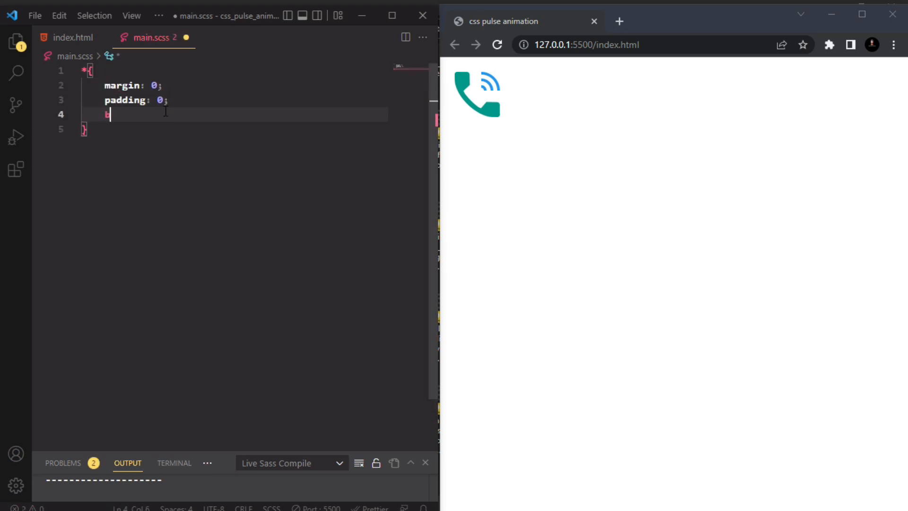
{"action": "type", "text": "box-sizing: border-box;"}
{"action": "type", "text": "font"}
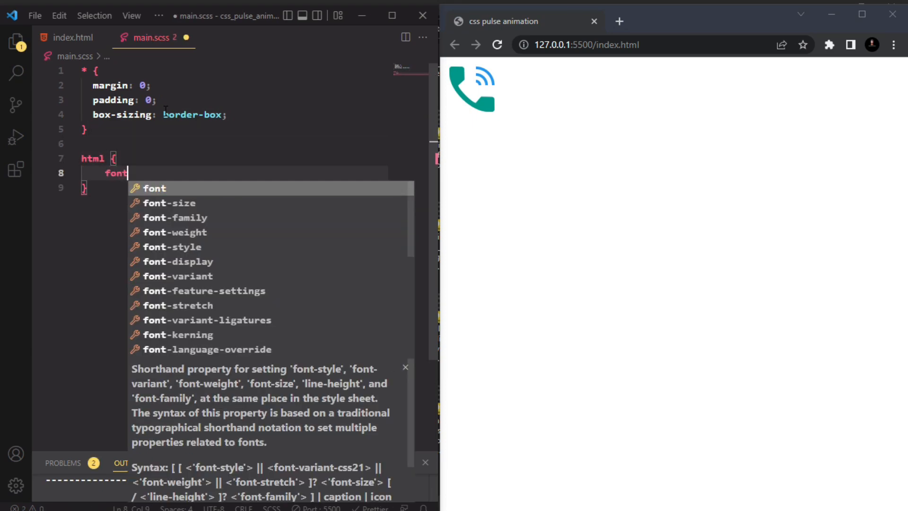
{"action": "type", "text": "-size: 62.5%;"}
{"action": "type", "text": "min-height: 100vh;"}
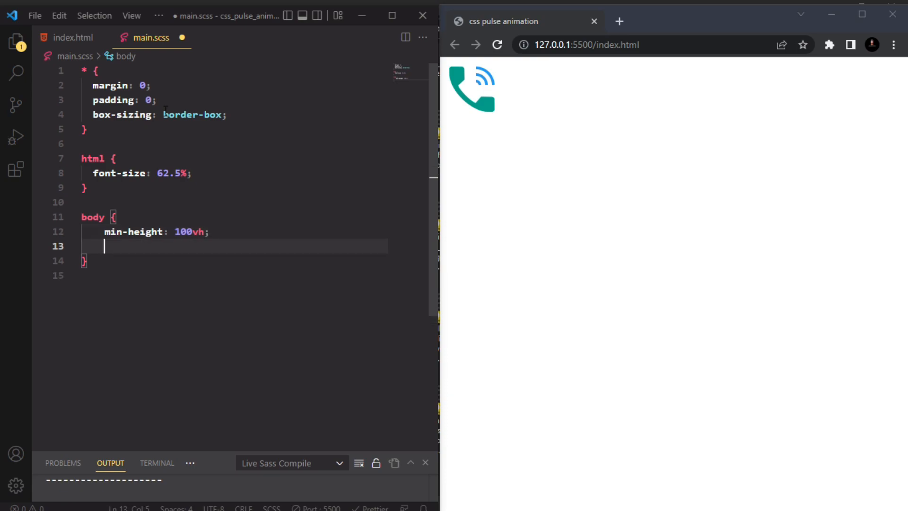
Make body a flex container with justify-content and align-items center
{"action": "type", "text": "display: flexbox;"}
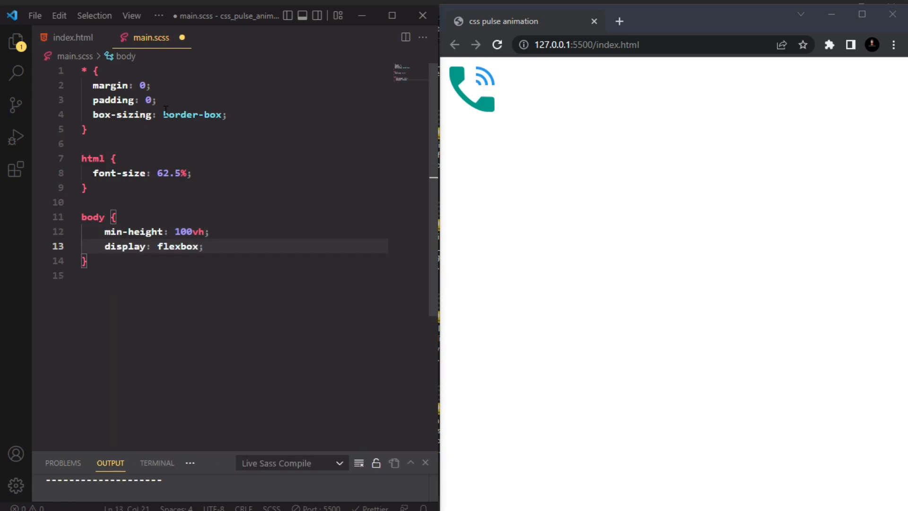
{"action": "type", "text": "jusity"}
{"action": "type", "text": "align-items: cen;"}
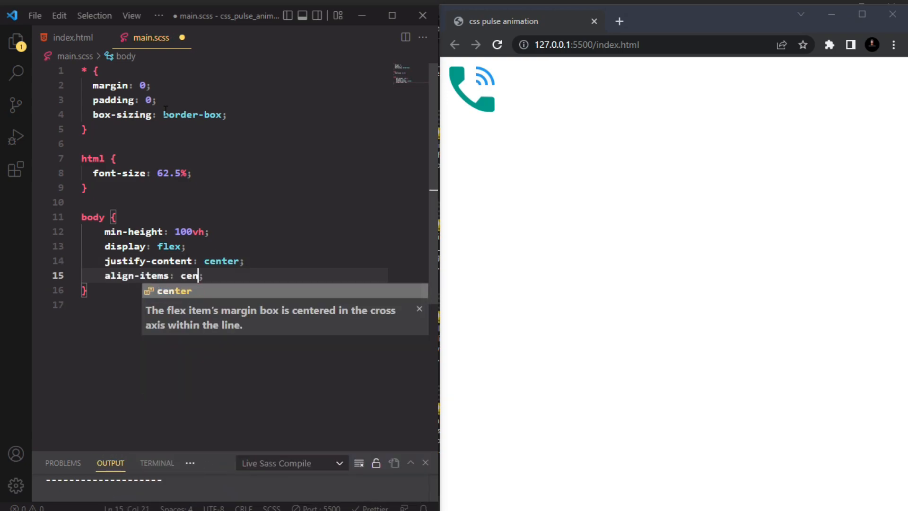
{"action": "key", "text": "Enter"}
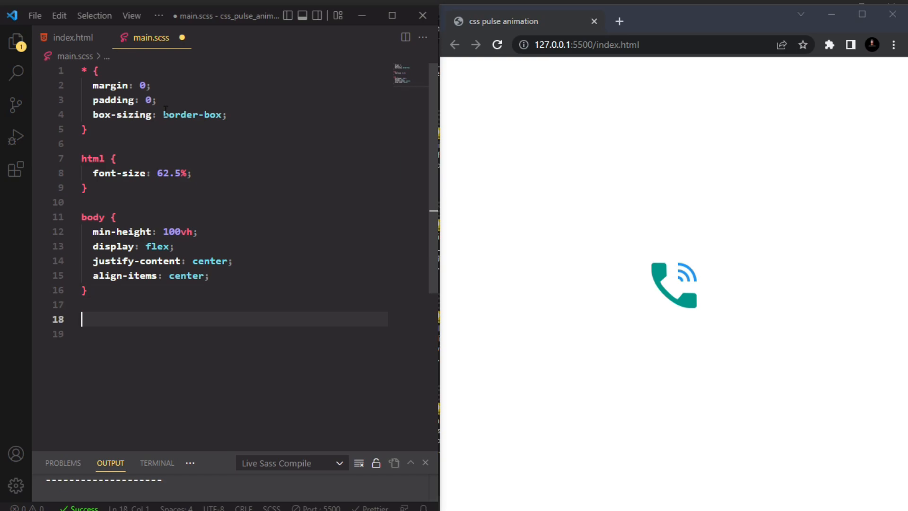
Add a .container rule with position: relative
{"action": "type", "text": ".container {"}
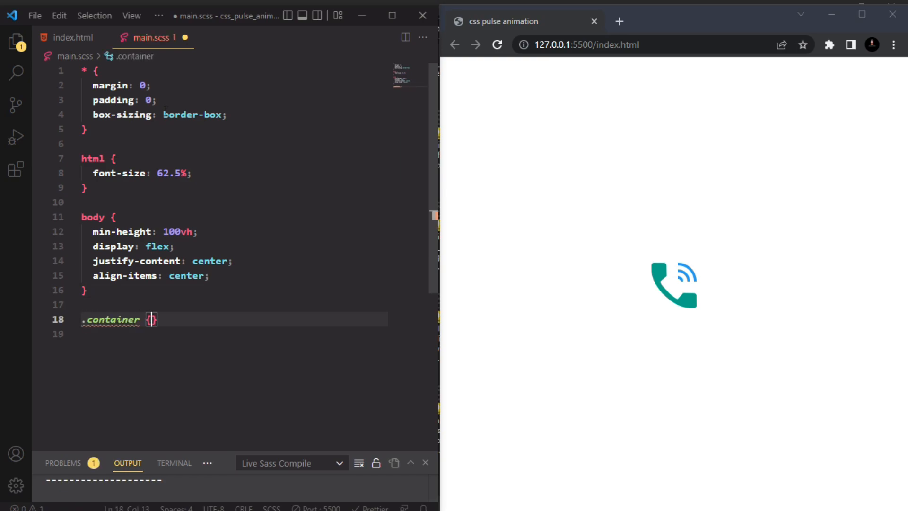
{"action": "type", "text": "po"}
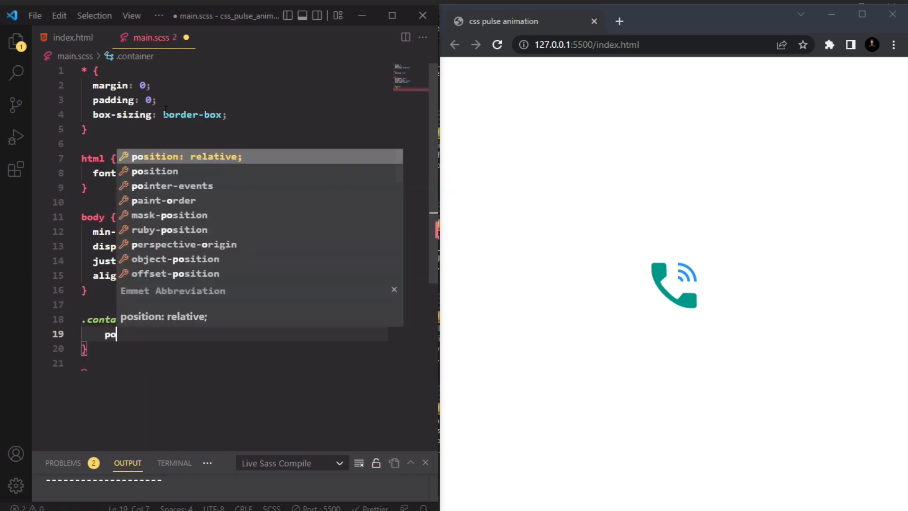
{"action": "key", "text": "Tab"}
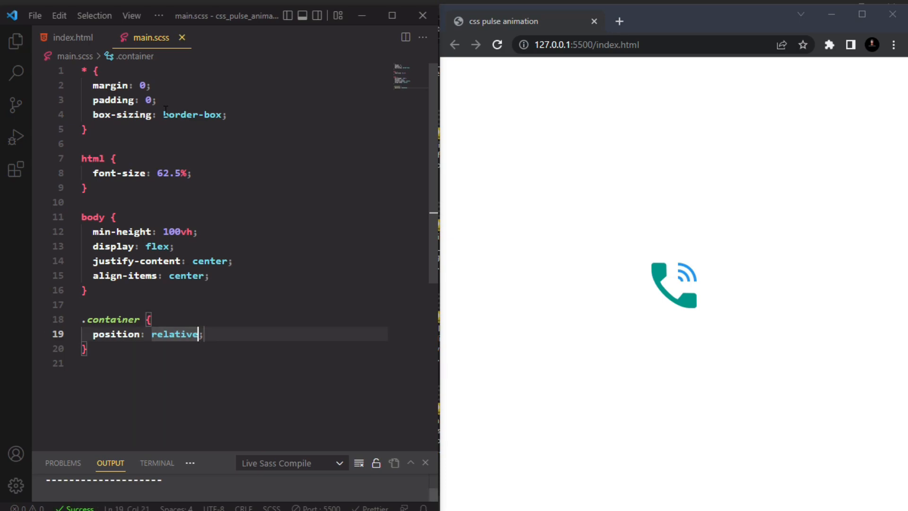
{"action": "type", "text": "bord"}
{"action": "type", "text": "img {"}
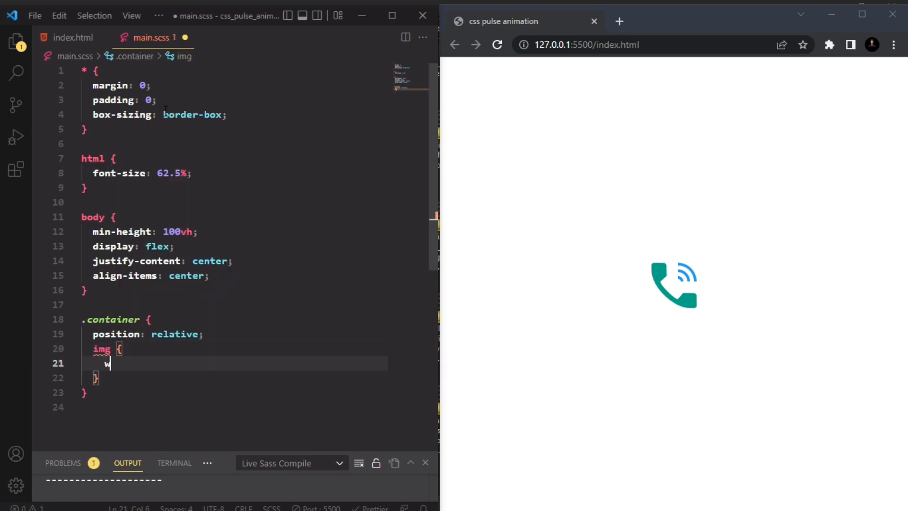
Size the nested img to 6rem width and height
{"action": "type", "text": "width: 5rem;"}
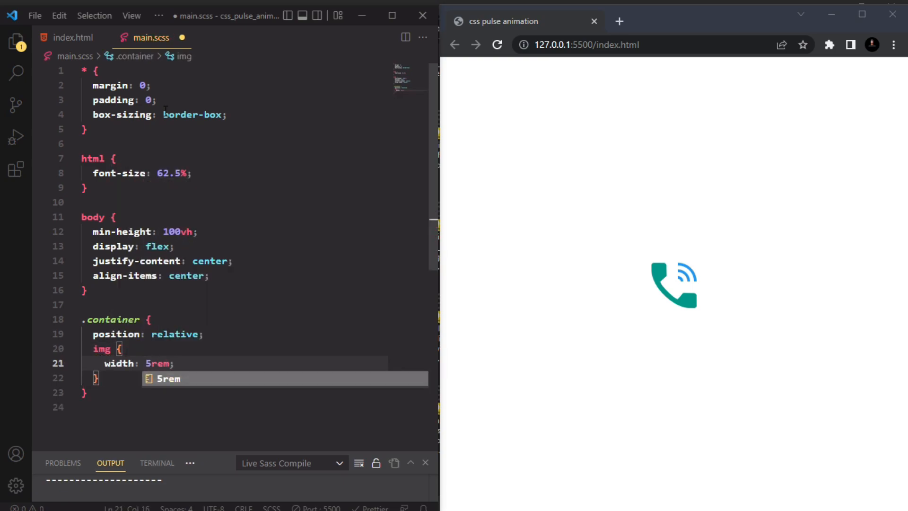
{"action": "type", "text": "w: 5rem;"}
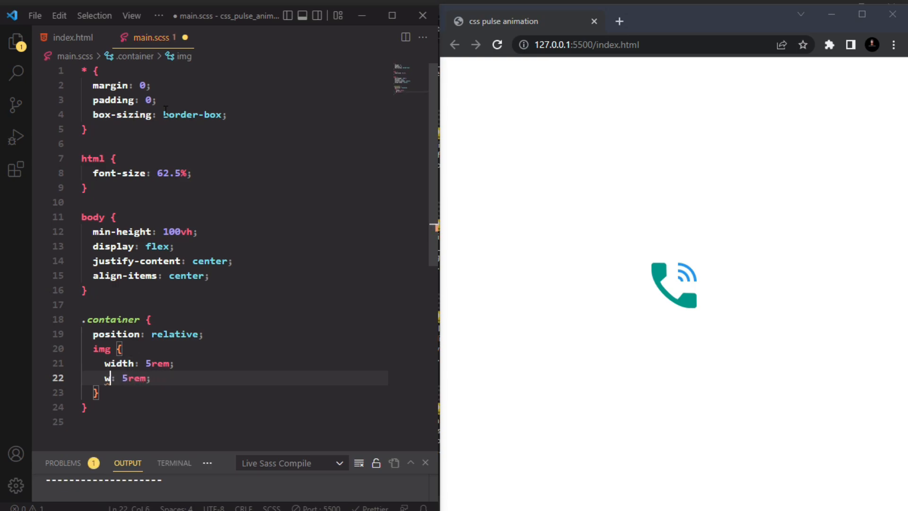
{"action": "type", "text": "eight"}
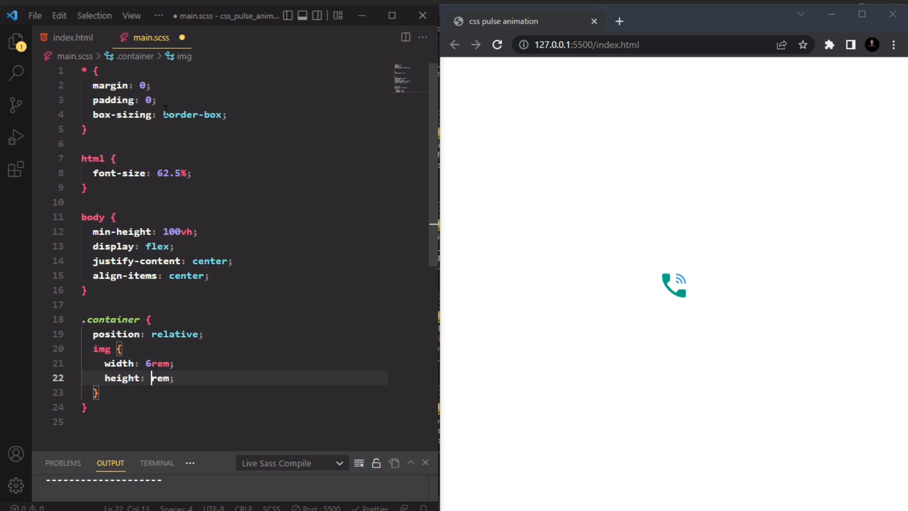
{"action": "type", "text": "6rem;"}
{"action": "type", "text": "&:before {"}
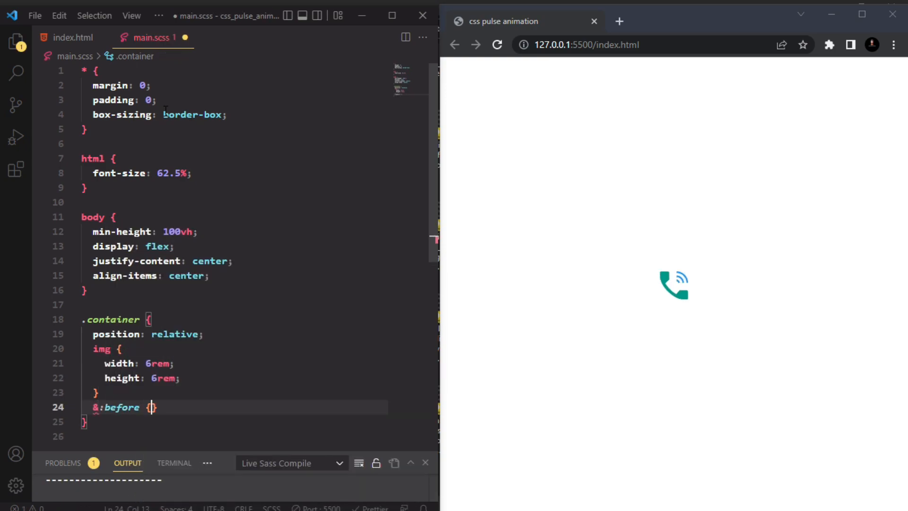
Give &:before empty content, absolute position, and -1rem top, left, right and bottom
{"action": "type", "text": "content: \"\";"}
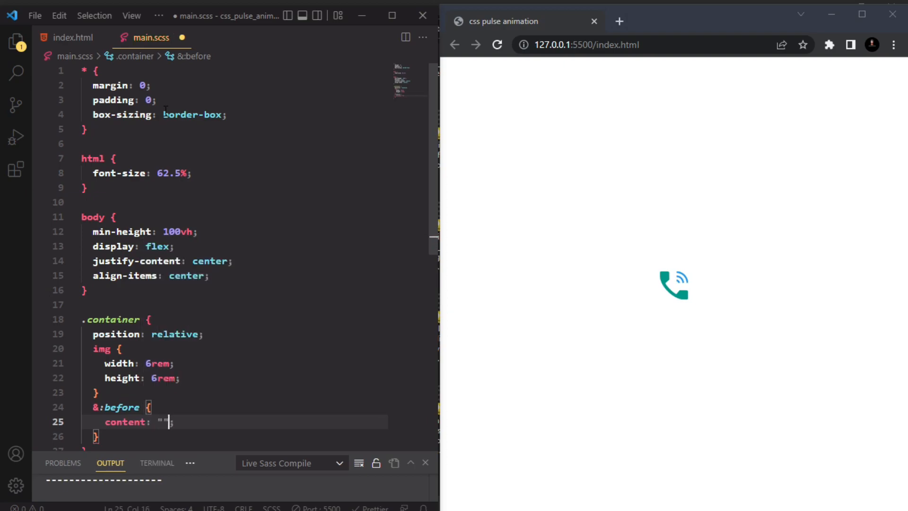
{"action": "type", "text": "position: absolute;"}
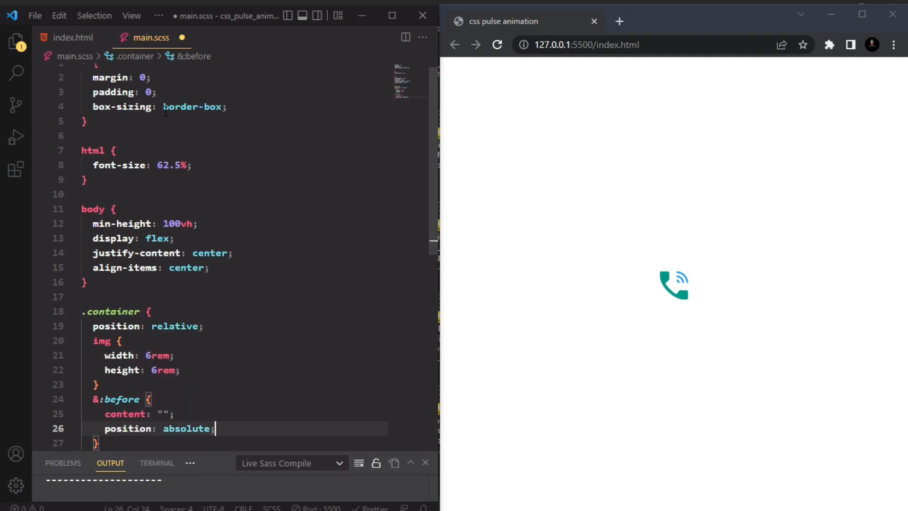
{"action": "type", "text": "top:-1rem;"}
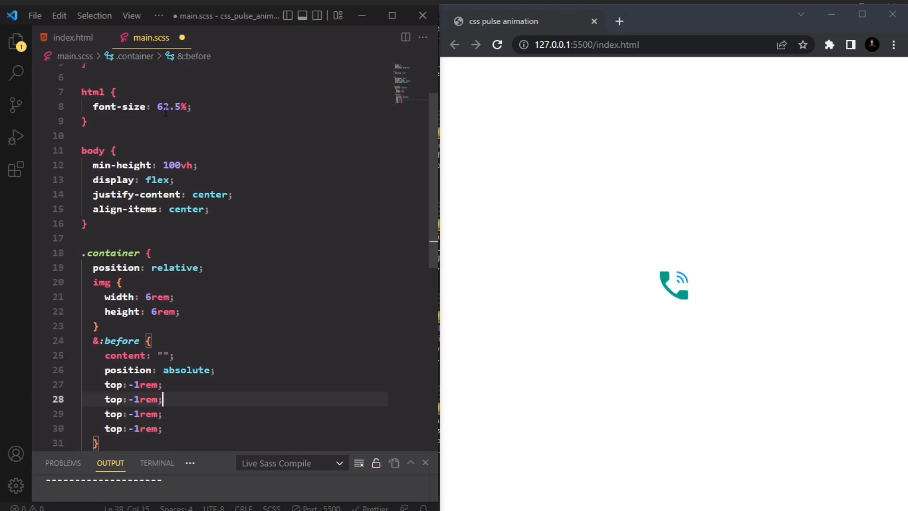
{"action": "type", "text": "left"}
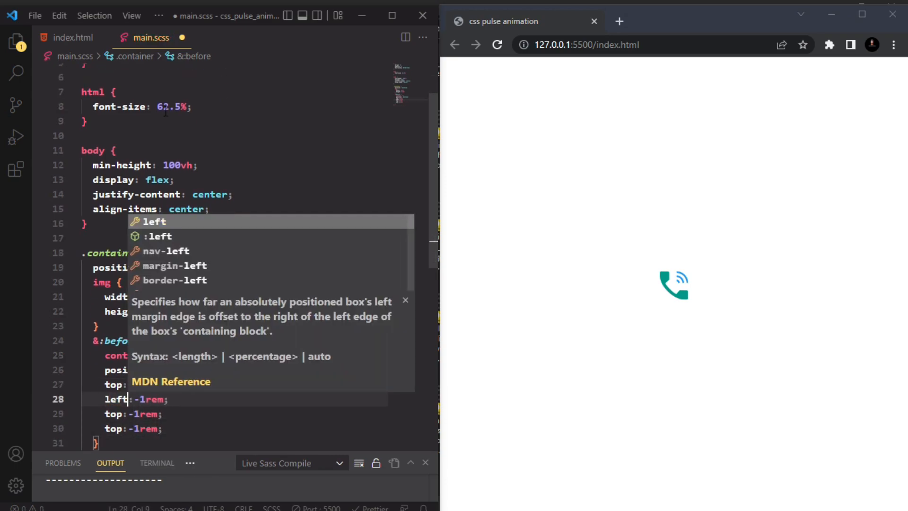
{"action": "type", "text": "righ"}
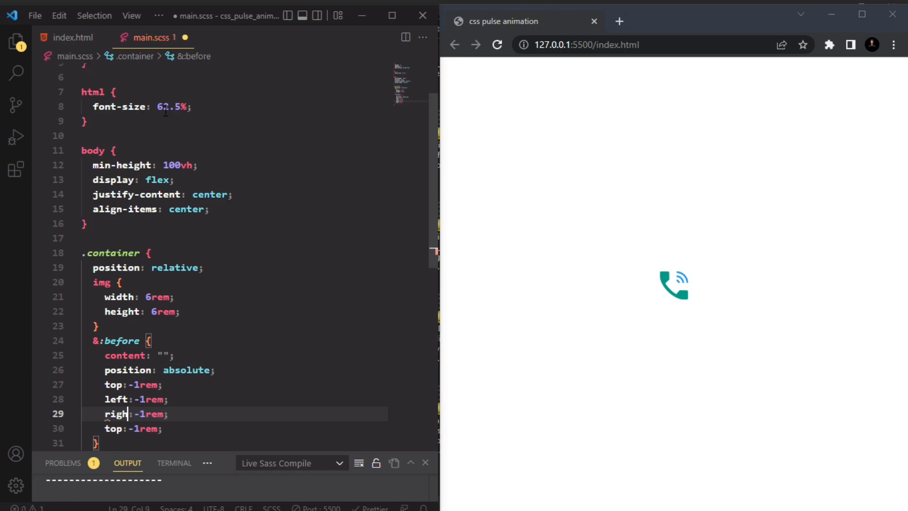
{"action": "type", "text": "bottom"}
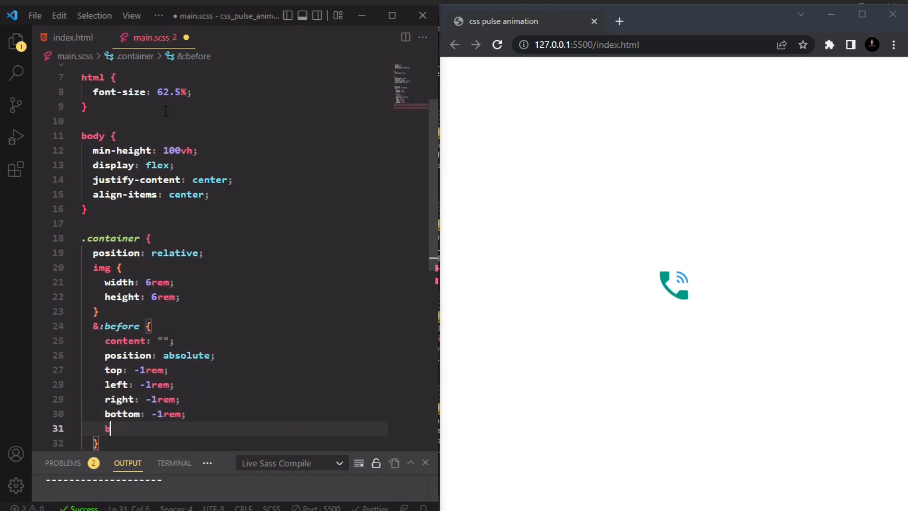
Add a 1px solid greenyellow border to the &:before element
{"action": "type", "text": "order: 1px soli;"}
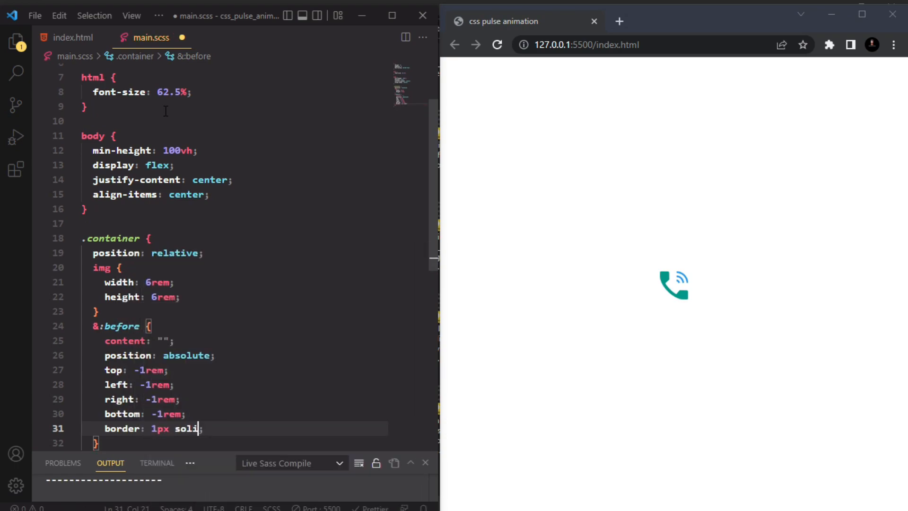
{"action": "type", "text": "greenyellow"}
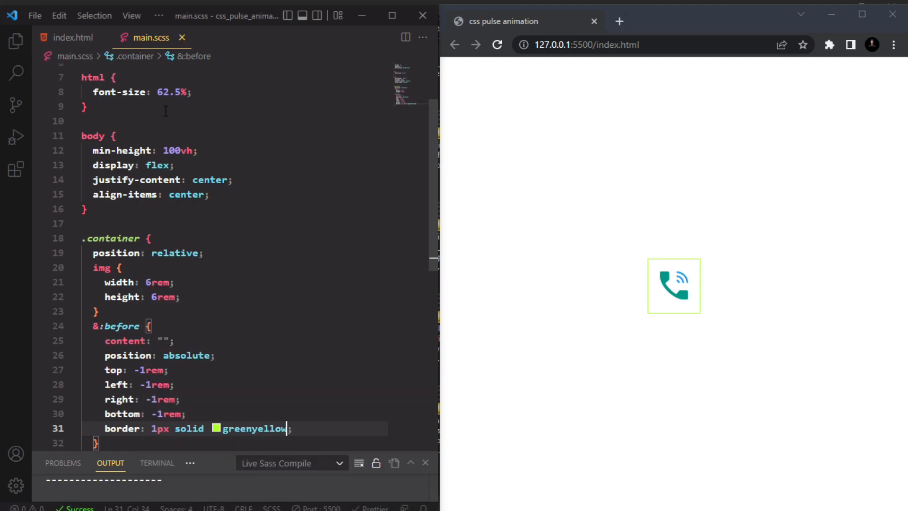
Change the border to 2px rgb(144, 235, 8) and round it with border-radius: 50%
{"action": "left_click", "coordinate": [216, 428]}
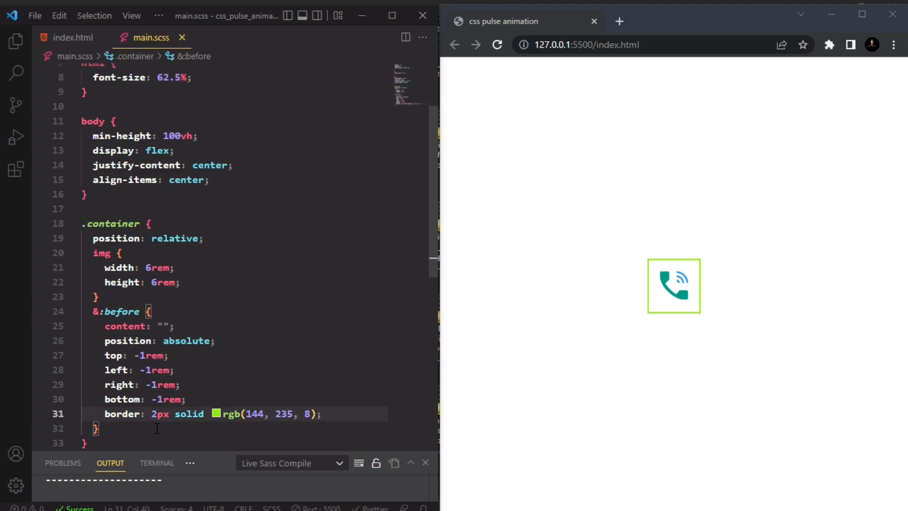
{"action": "type", "text": "border-radius: 50%;"}
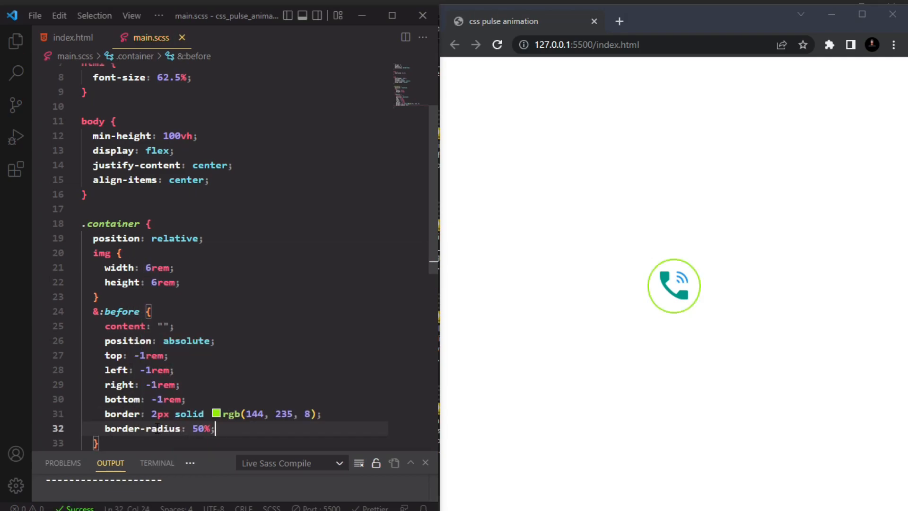
Add animation: pulsing 1.5s linear infinite to the ring
{"action": "type", "text": "ani,ma"}
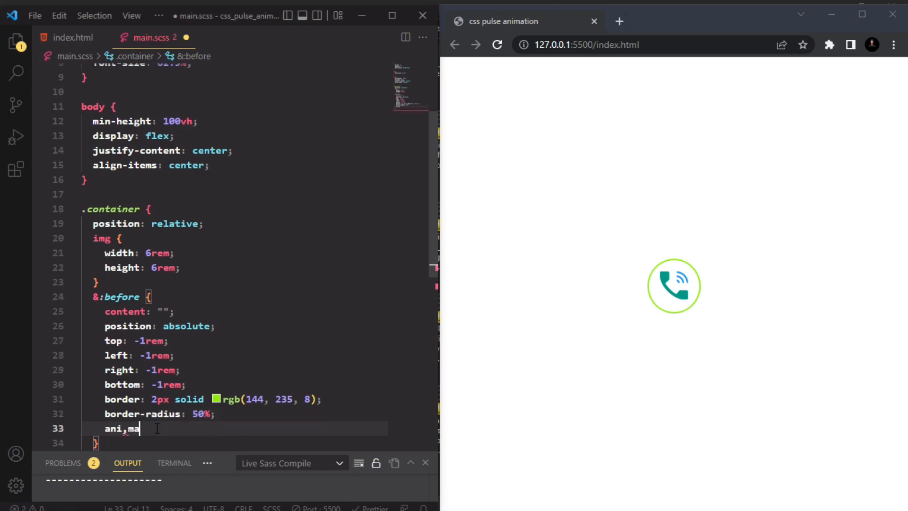
{"action": "type", "text": "animation: pulsing 1.5"}
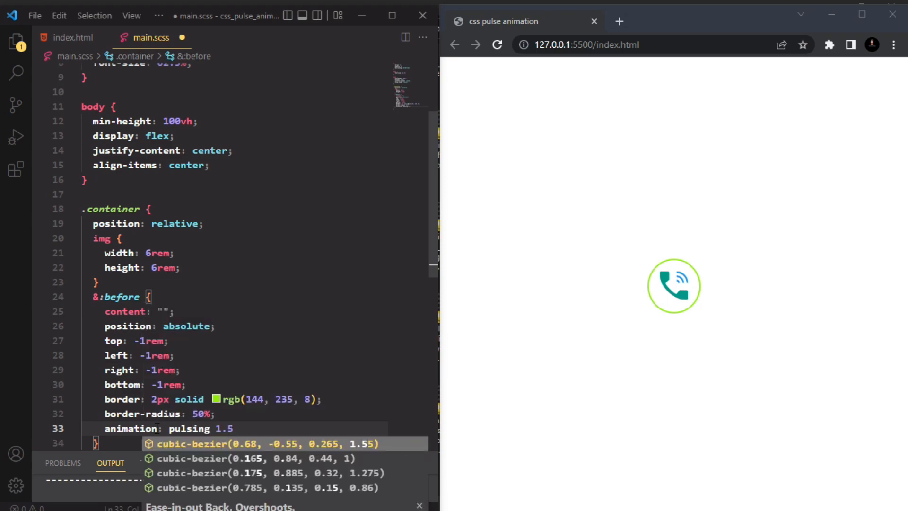
{"action": "type", "text": "linear i"}
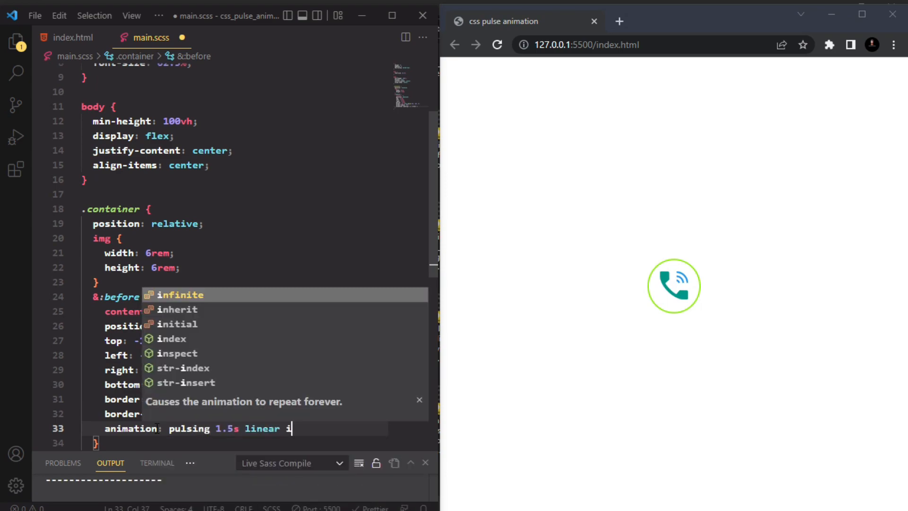
{"action": "key", "text": "Tab"}
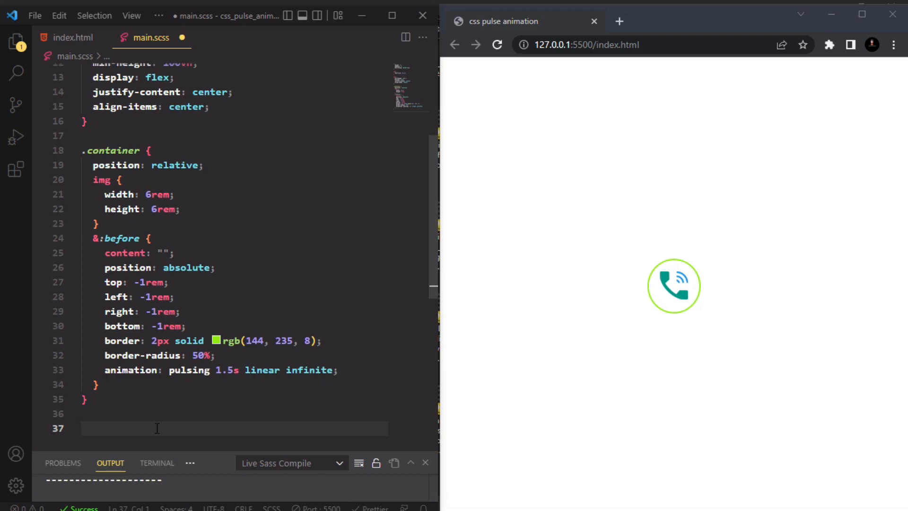
{"action": "type", "text": "@keyframes pulsing {"}
{"action": "type", "text": "0"}
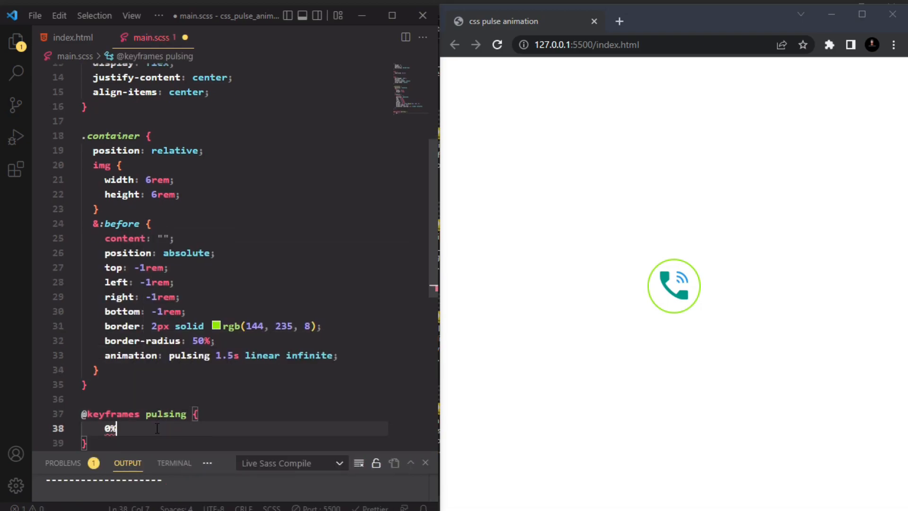
{"action": "type", "text": "transform: scale(.3);"}
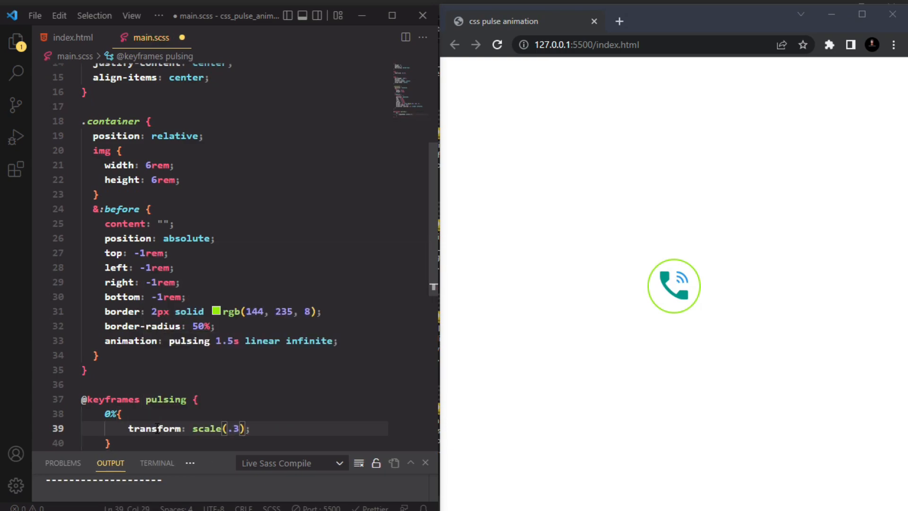
{"action": "type", "text": "opacity: 0;"}
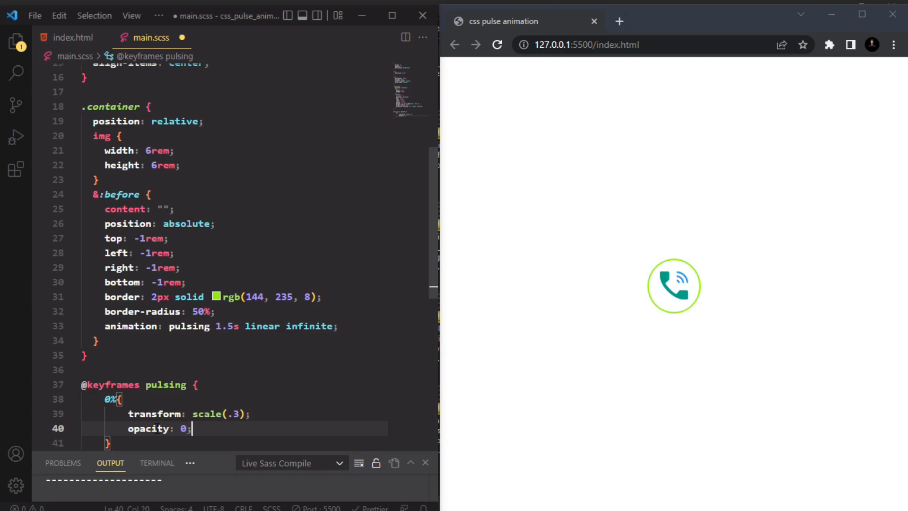
{"action": "type", "text": "50%{"}
{"action": "type", "text": "100%{"}
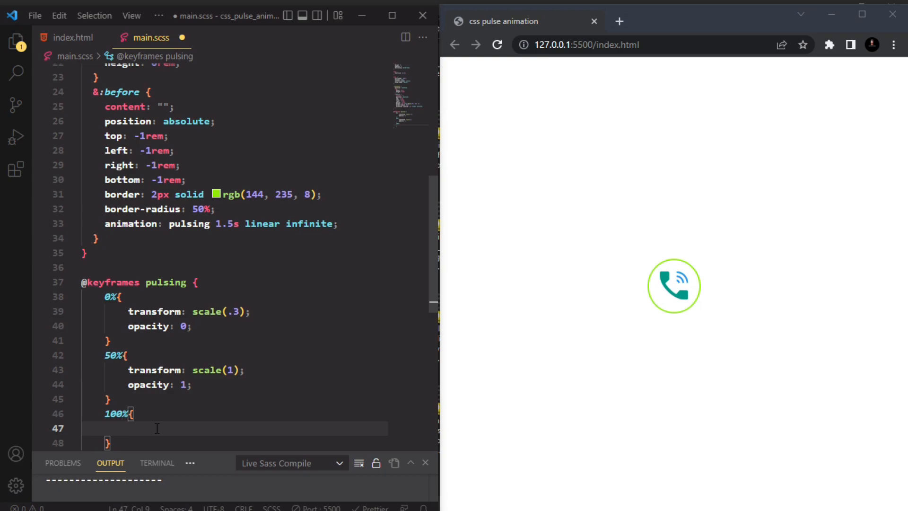
{"action": "type", "text": "transform: scale(1.2);"}
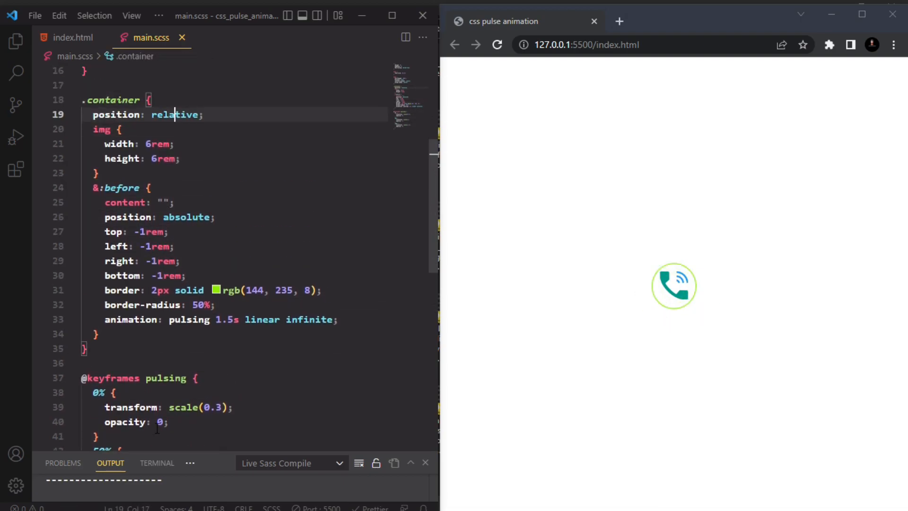
Pad .container by 1rem, start the pulse at scale 0.5, and copy the &:before block
{"action": "type", "text": "padding"}
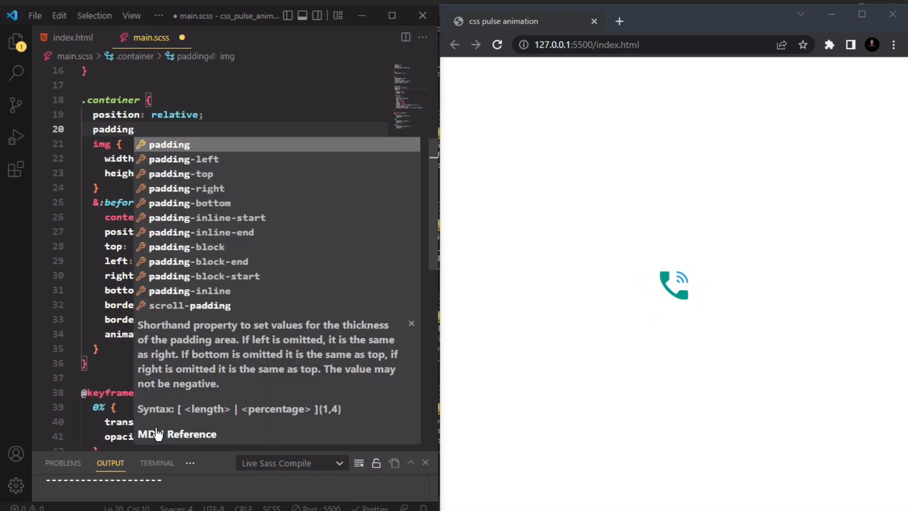
{"action": "type", "text": "1rem;"}
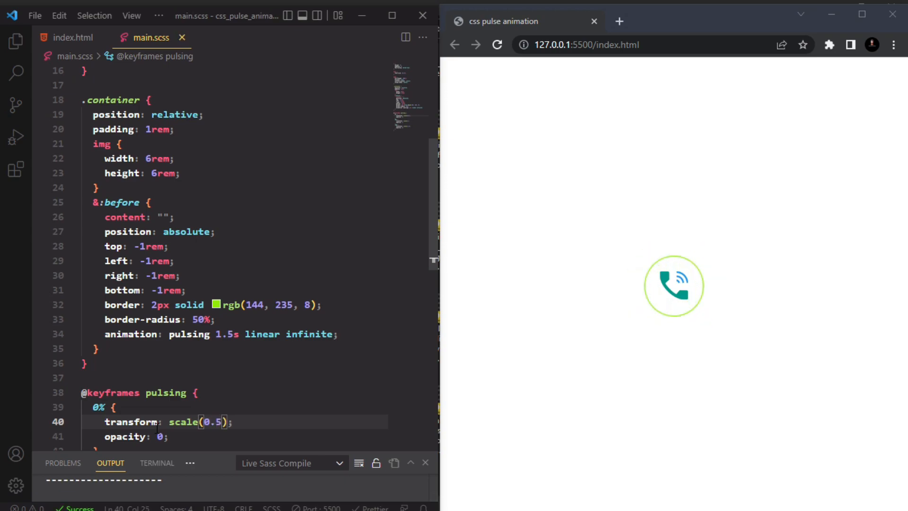
{"action": "left_click", "coordinate": [116, 129]}
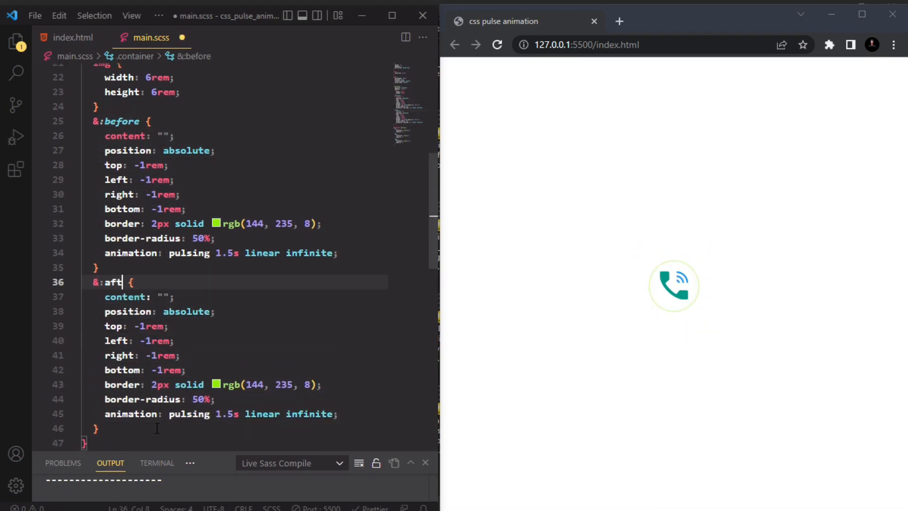
Rename the pasted block to &:after and delay its pulsing animation by 0.5s
{"action": "type", "text": "er"}
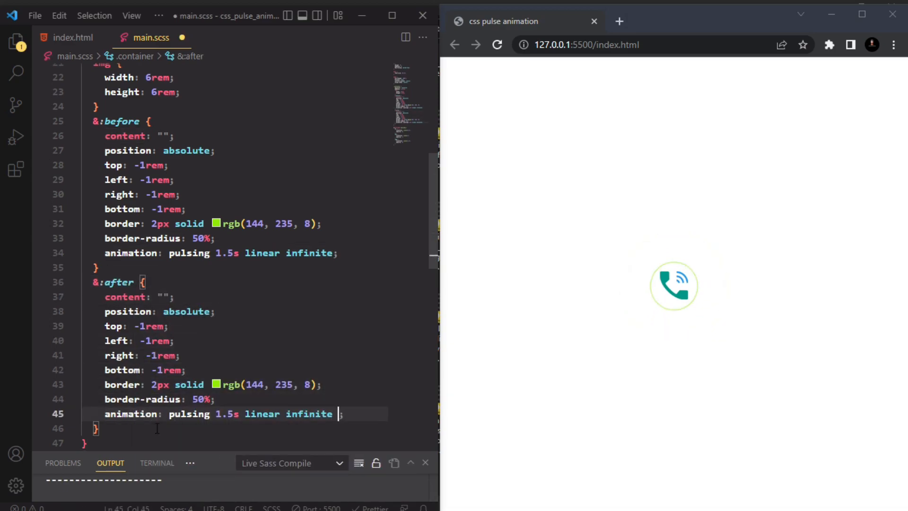
{"action": "type", "text": "0.5s"}
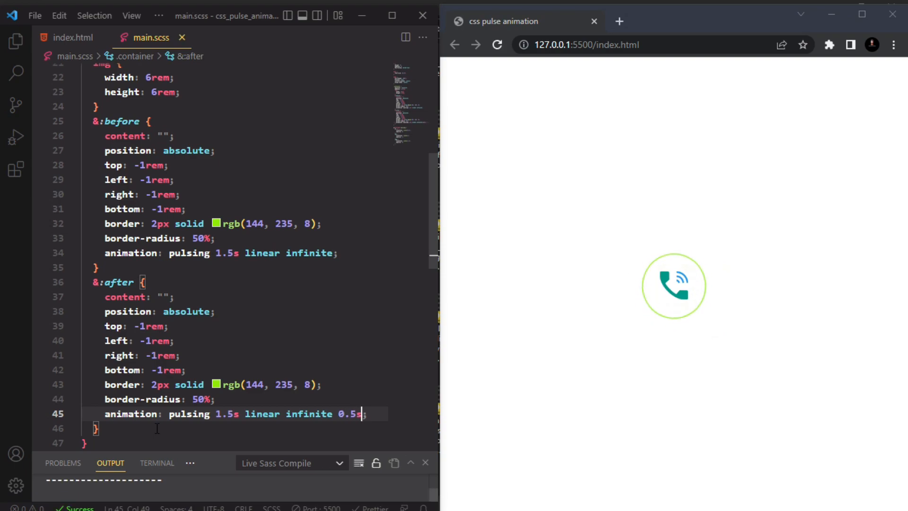